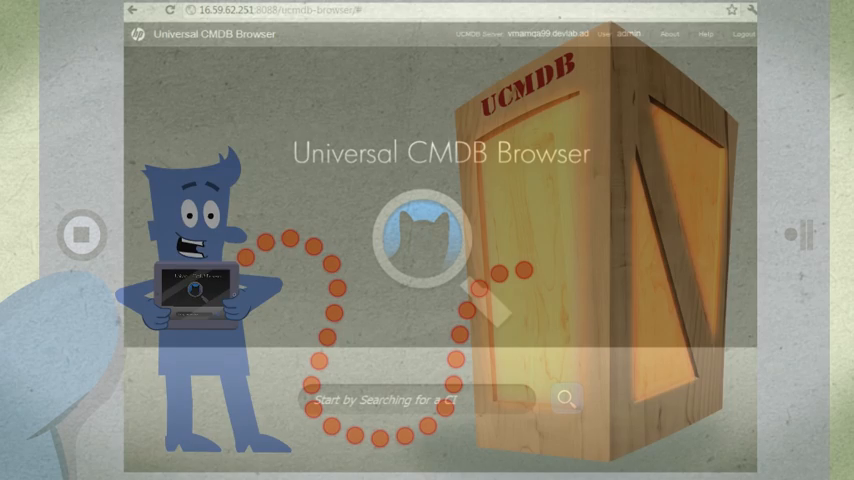
Search for 'All windows machines located in Paris', returning the Paris Windows machines
type("AI")
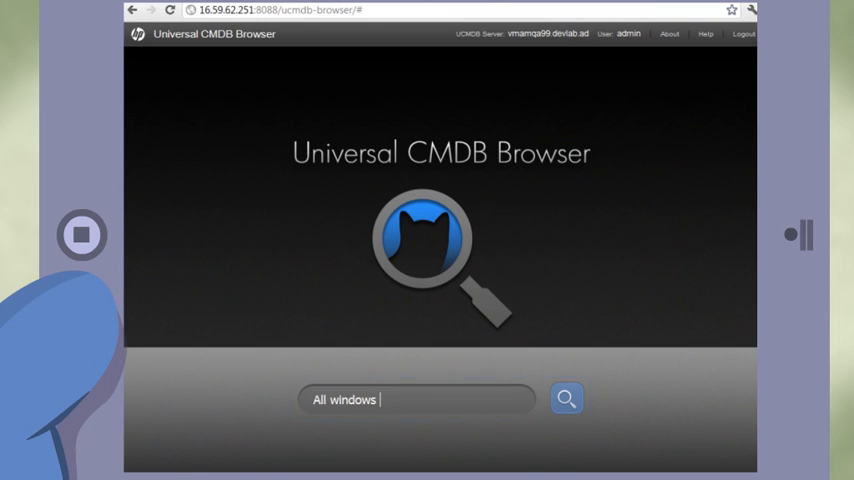
type("machines lo")
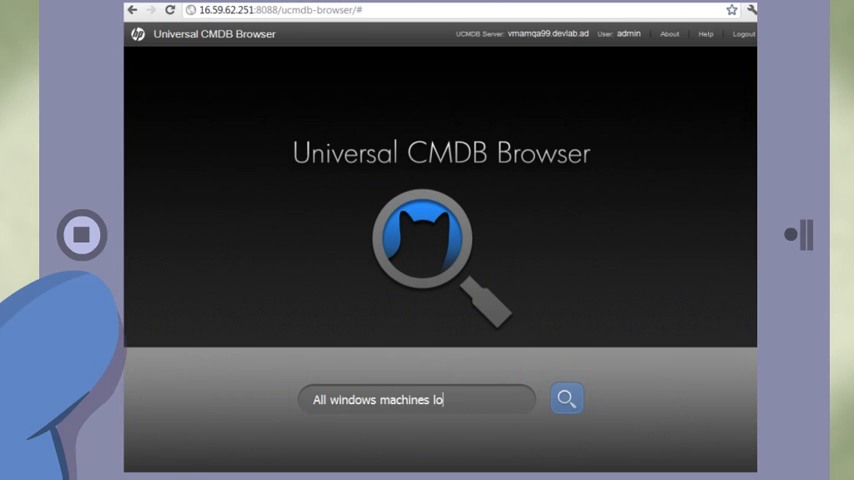
type("cated in")
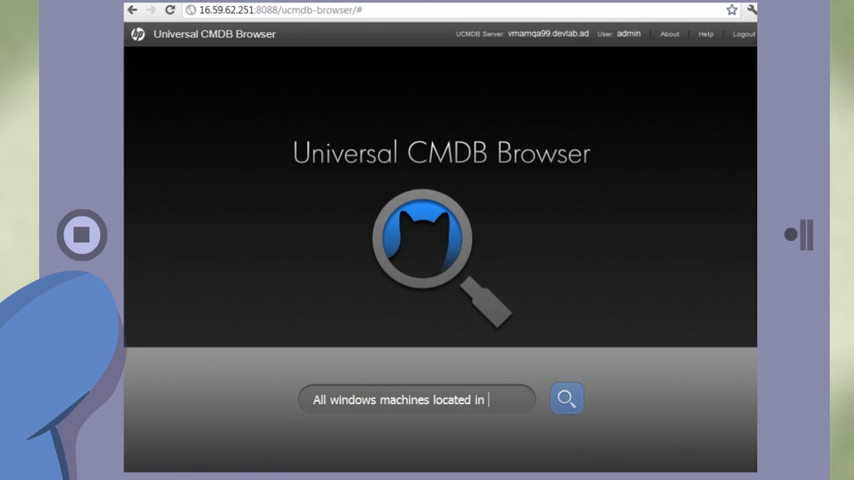
type("Paris")
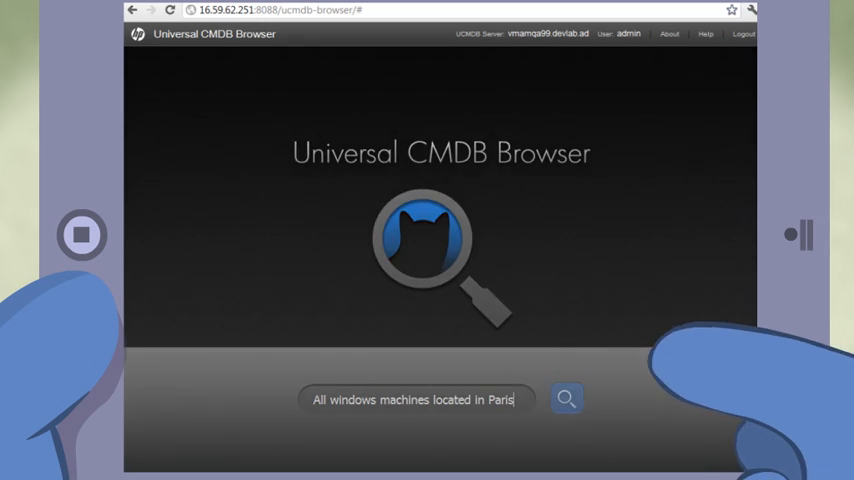
left_click(566, 400)
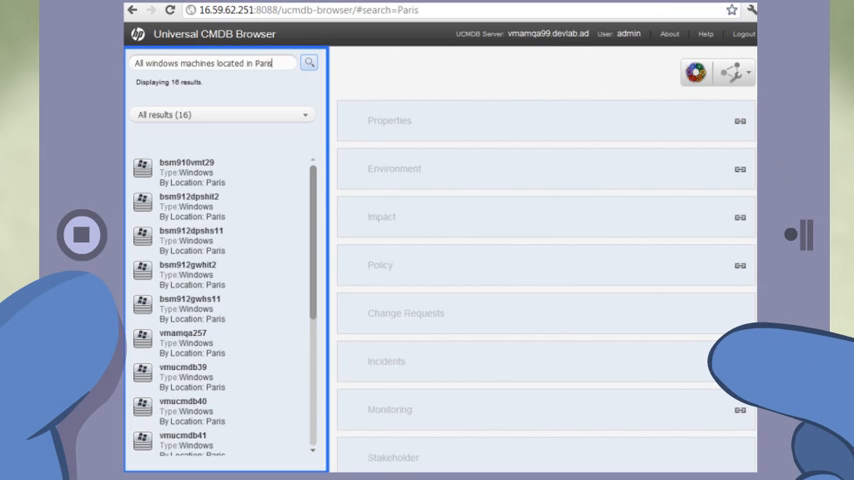
Open machine vmamqa257 from the results and view its properties summary
left_click(200, 342)
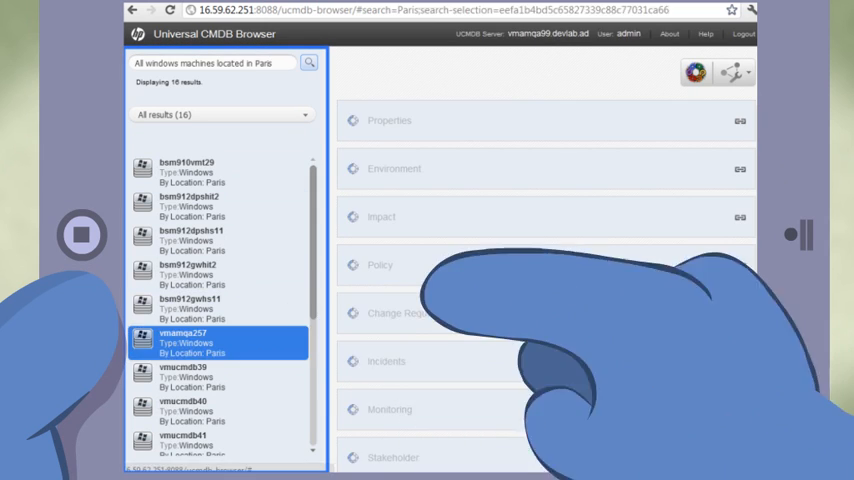
left_click(184, 342)
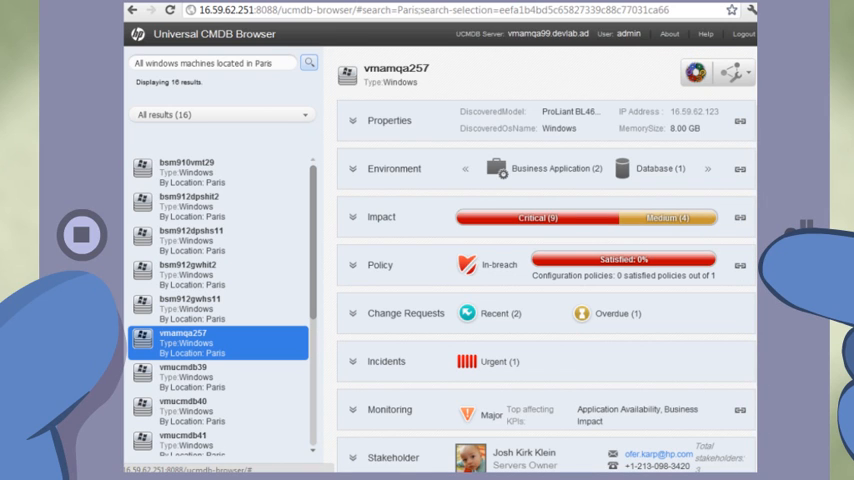
left_click(388, 120)
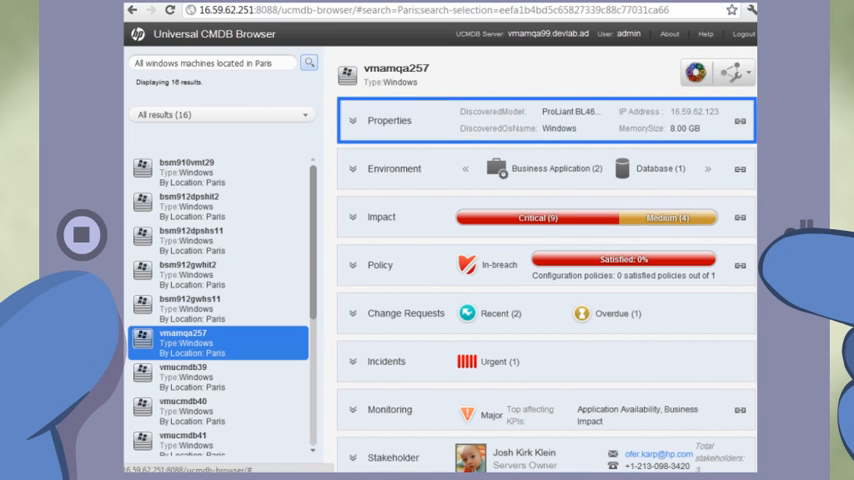
Expand vmamqa257's Environment widget to list its related CIs
left_click(394, 168)
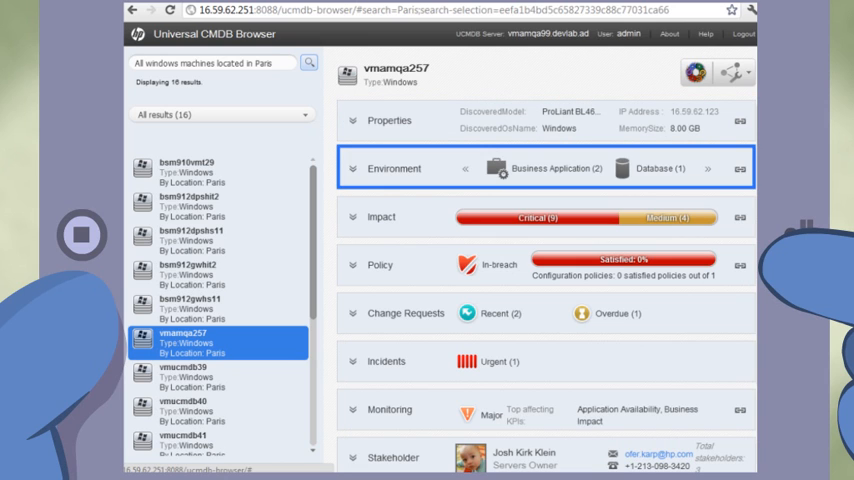
left_click(380, 216)
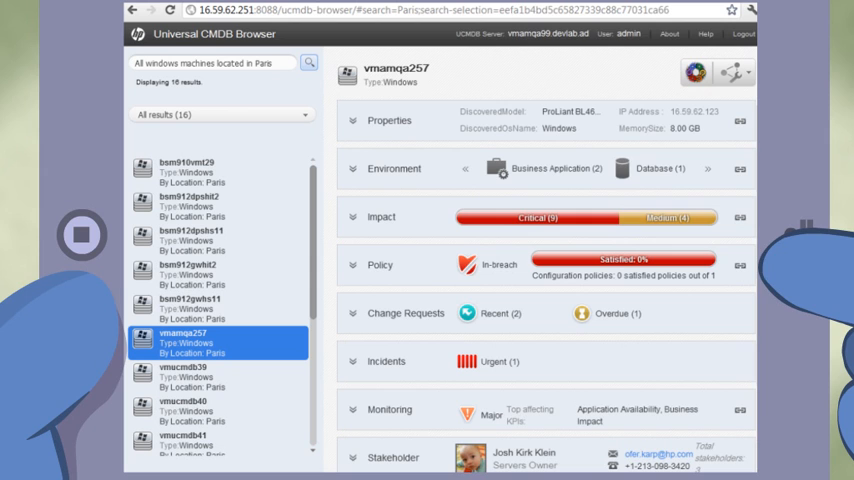
left_click(394, 168)
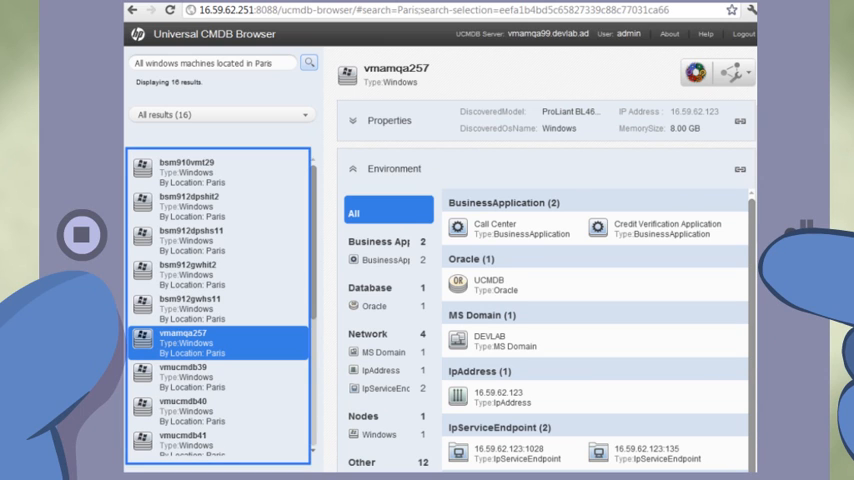
left_click(488, 284)
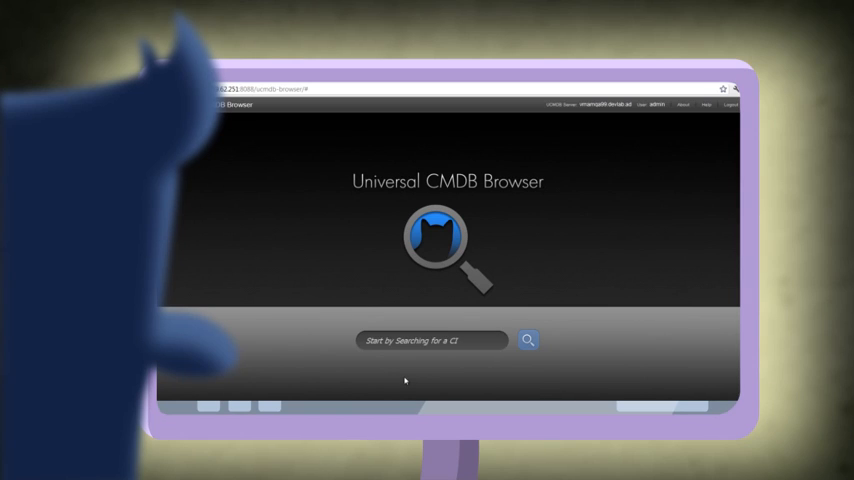
Search 'Call center', open the Call Center business application and show its Monitoring status
type("Call center")
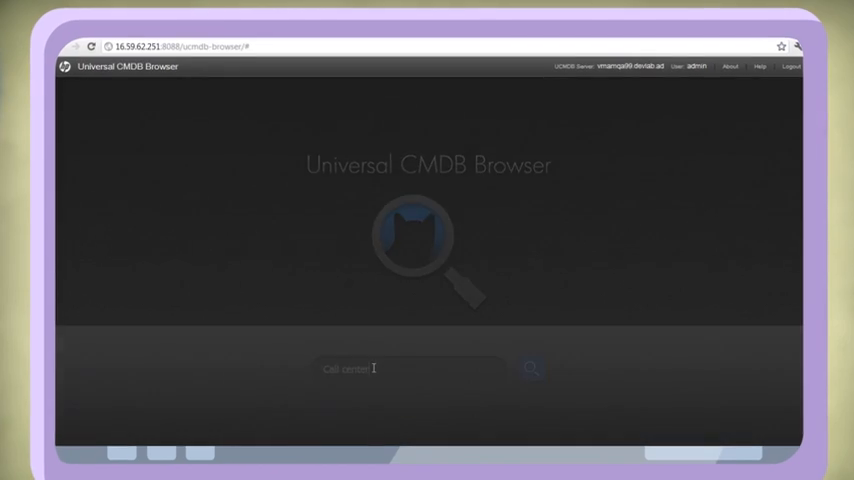
left_click(532, 368)
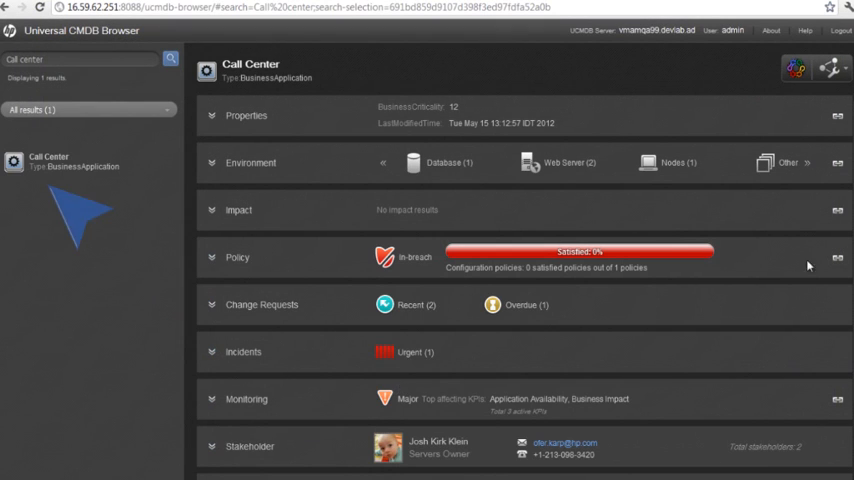
scroll("down", 3)
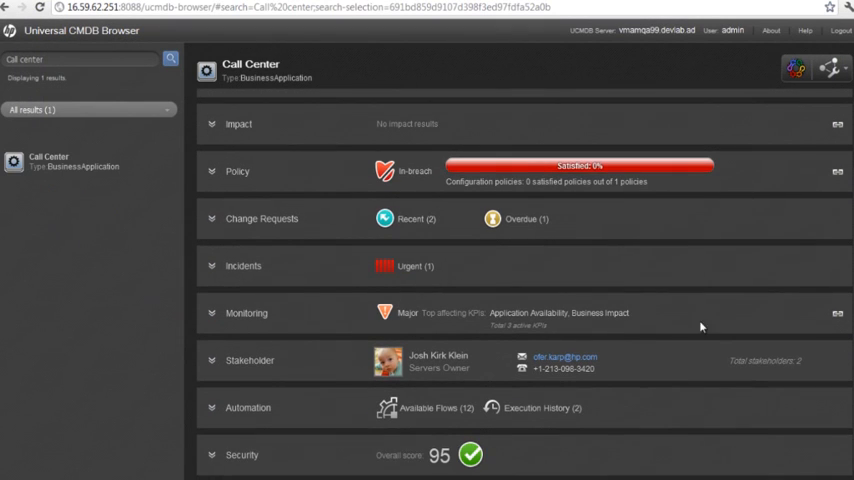
left_click(242, 456)
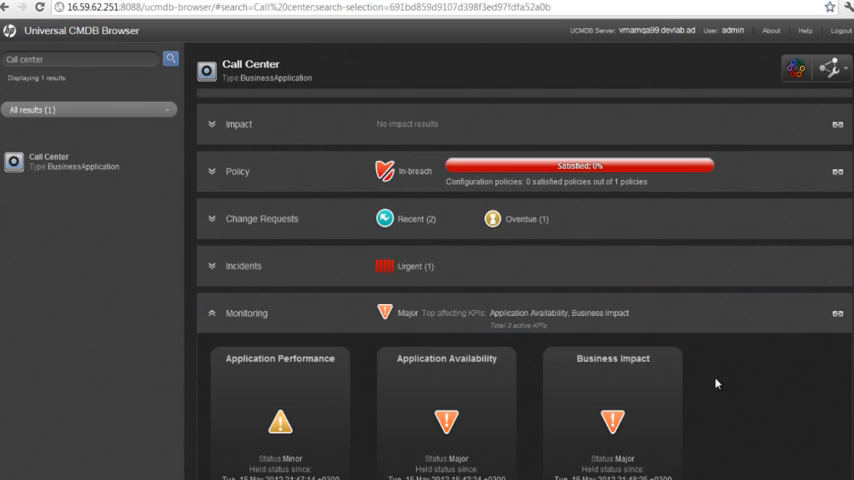
scroll("down", 3)
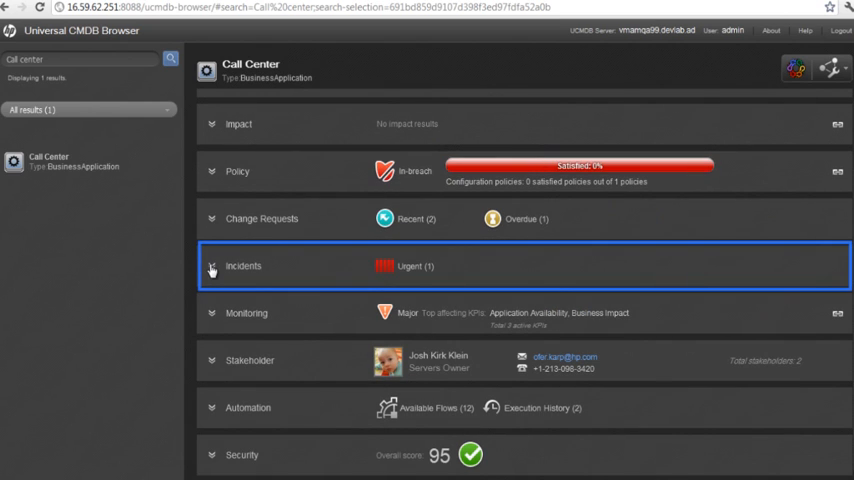
Expand the Call Center's Incidents widget to see its two urgent incidents
left_click(212, 266)
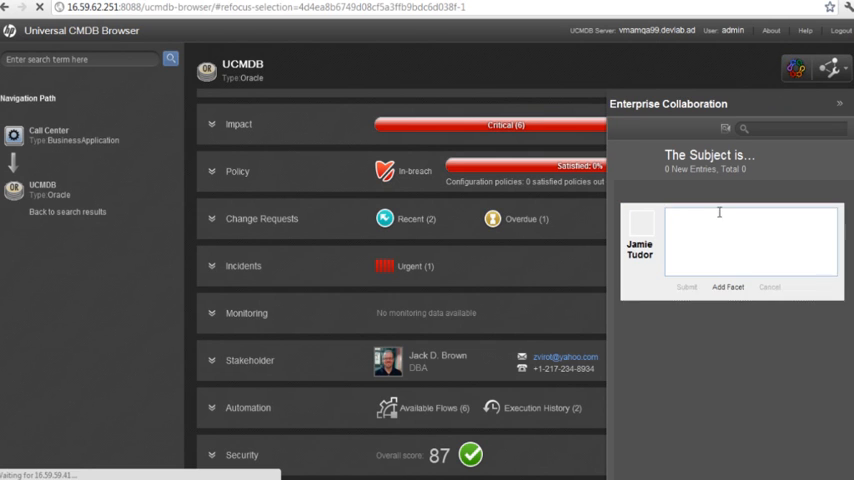
Submit the message 'Your Oracle DB is malfunction. Please let me know when it will be fixed...' to the collaboration thread
type("Your Oracle DB is malfunction. Please let me know when it will be fixed, it affects the Call Center business application.")
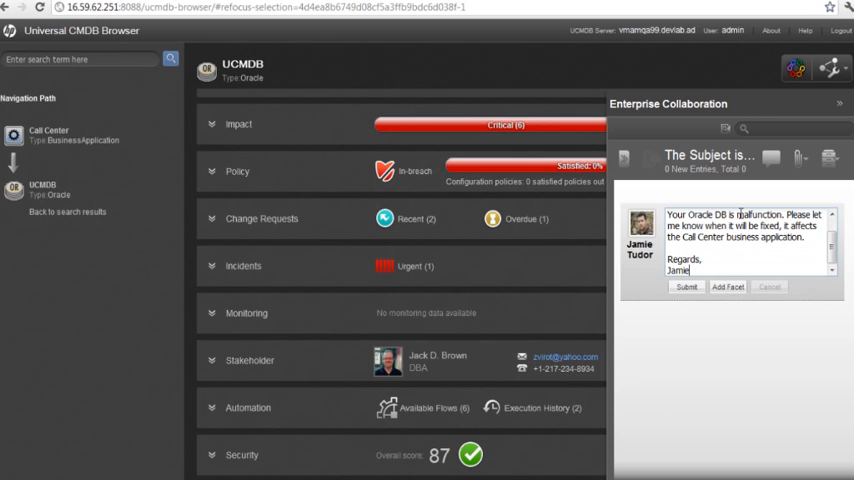
left_click(686, 288)
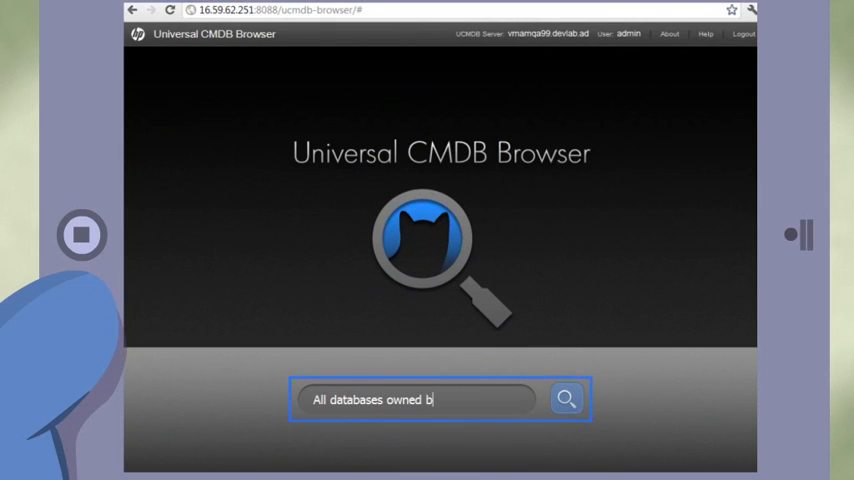
type("y Jack Brown")
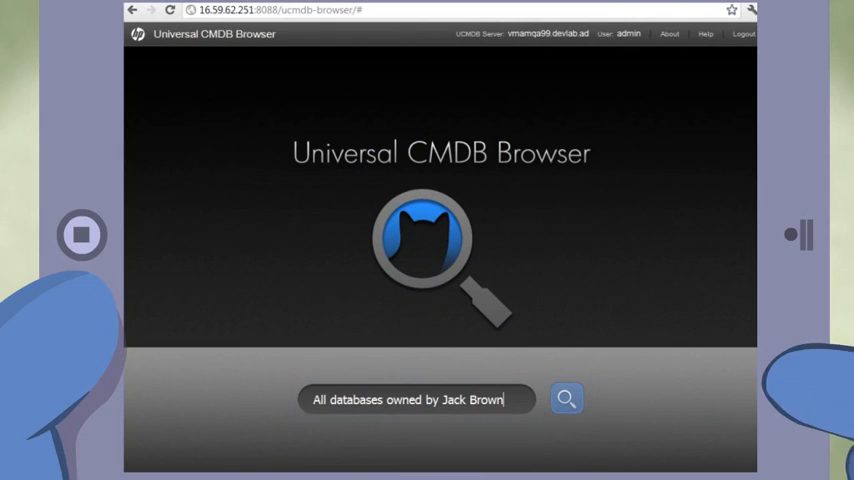
left_click(566, 400)
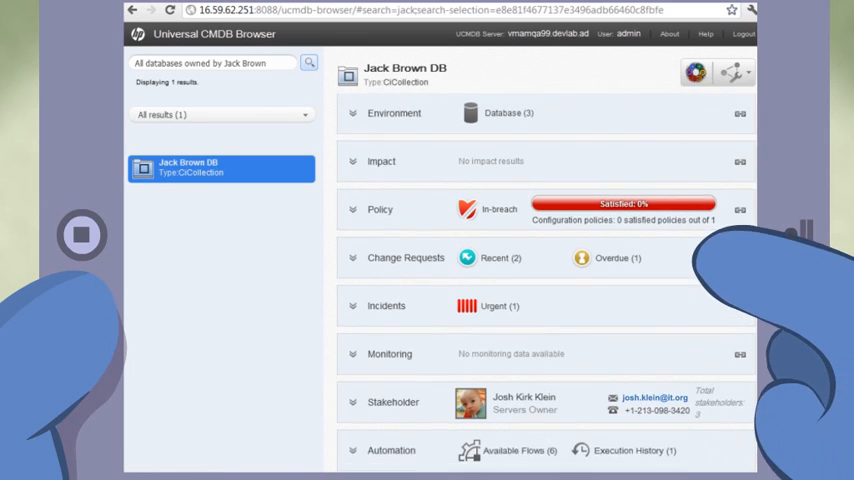
scroll("down", 3)
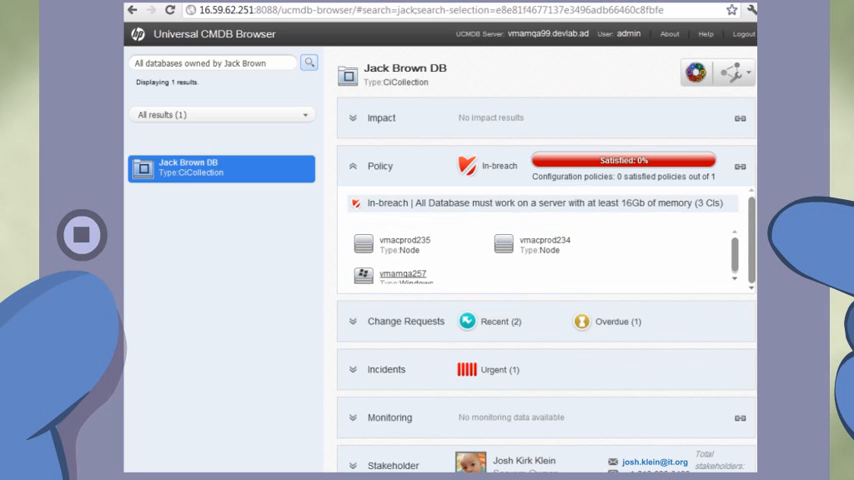
Select the non-compliant server vmamqa257 and start an email to its stakeholder
left_click(392, 276)
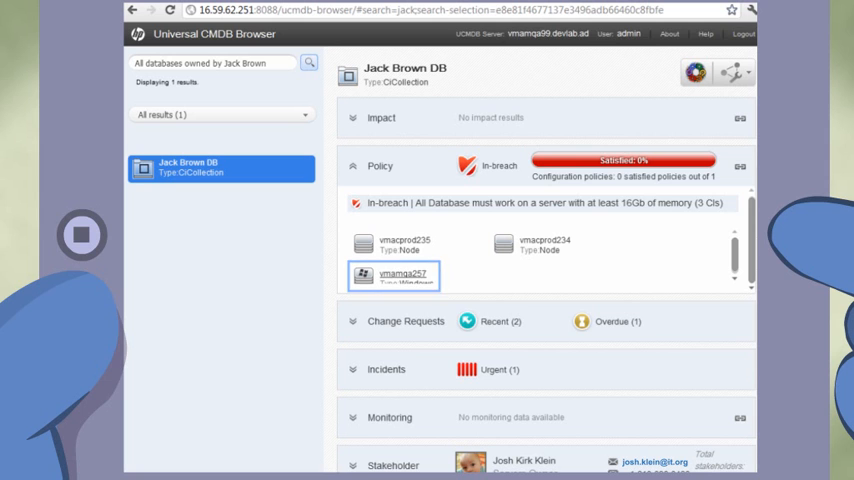
left_click(392, 272)
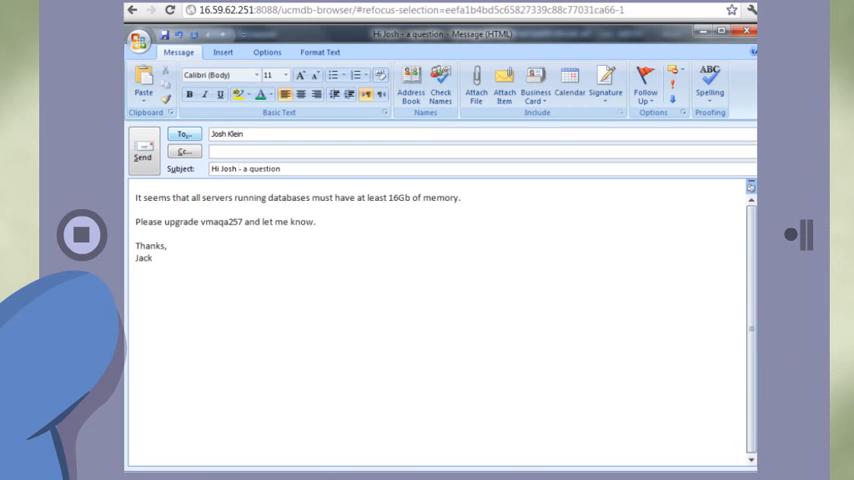
type("Brown")
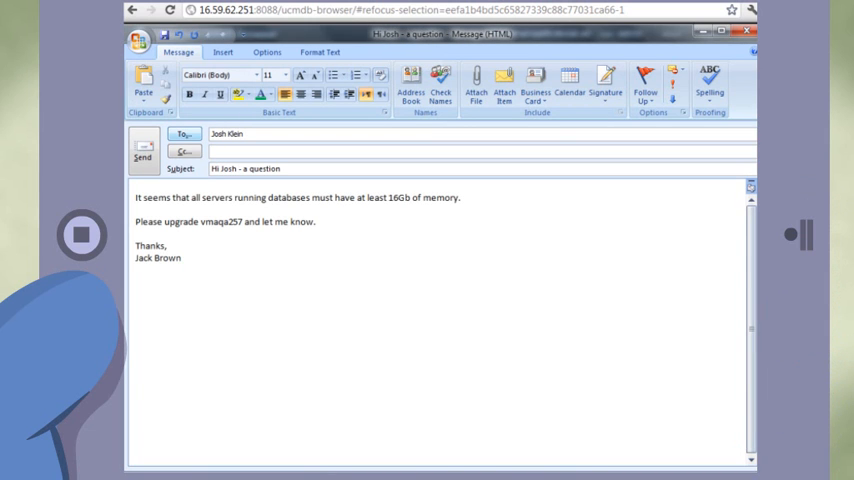
left_click(218, 220)
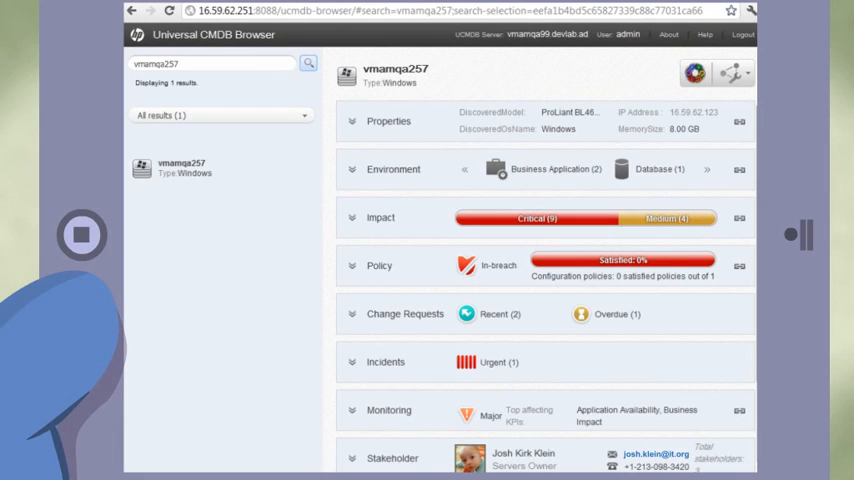
Expand vmamqa257's Impact widget and open the impacted Credit Verification Application
left_click(404, 312)
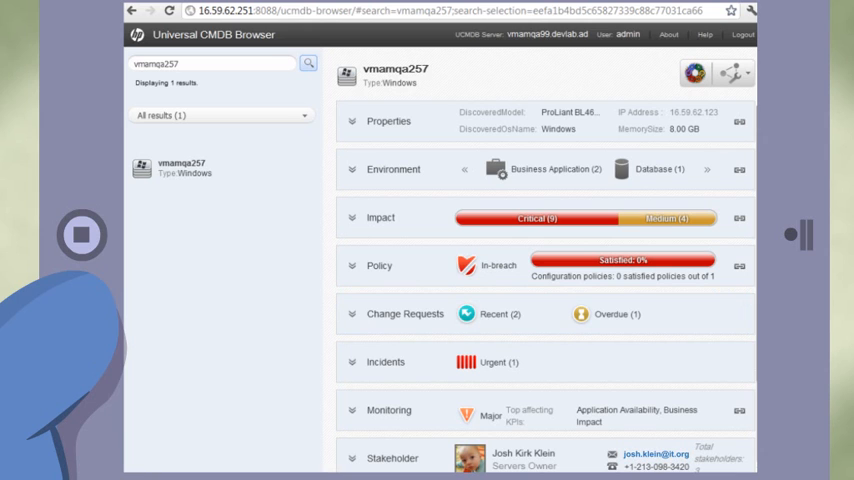
left_click(544, 216)
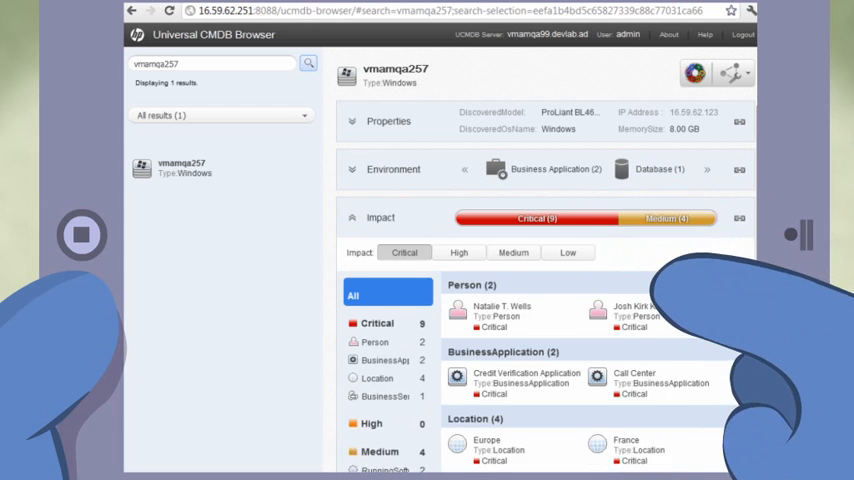
scroll("down", 3)
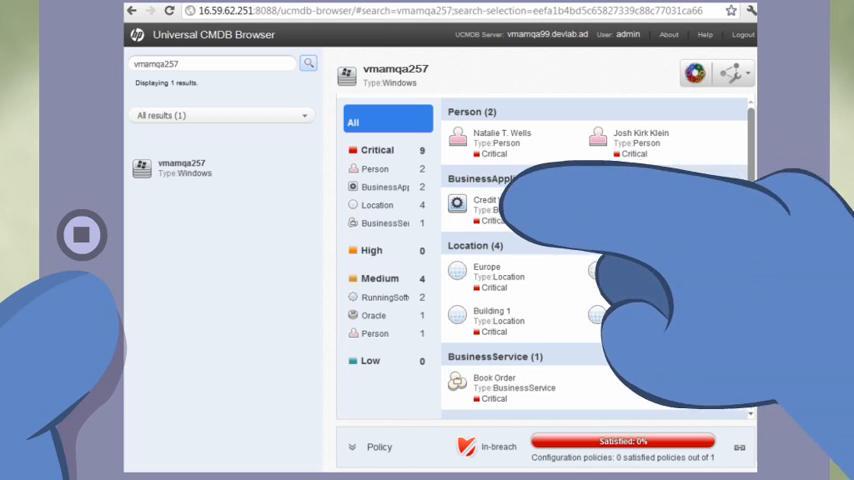
left_click(490, 204)
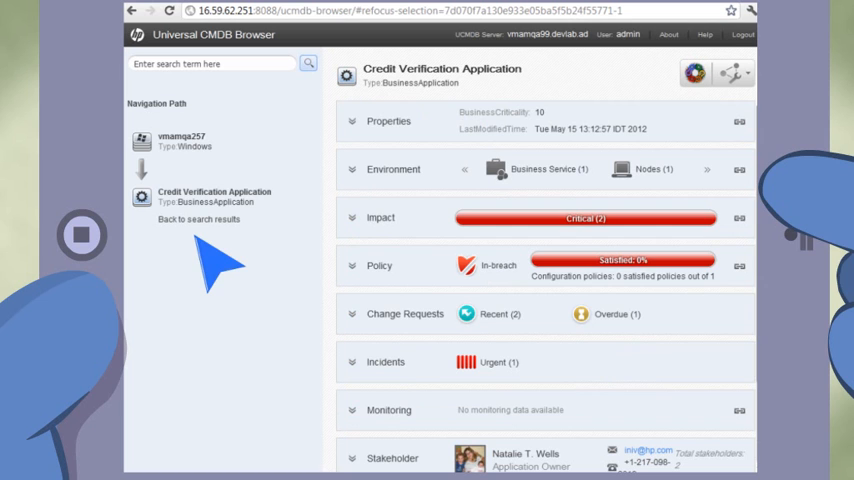
Post the server restart request to the application owner via Enterprise Collaboration
scroll("down", 3)
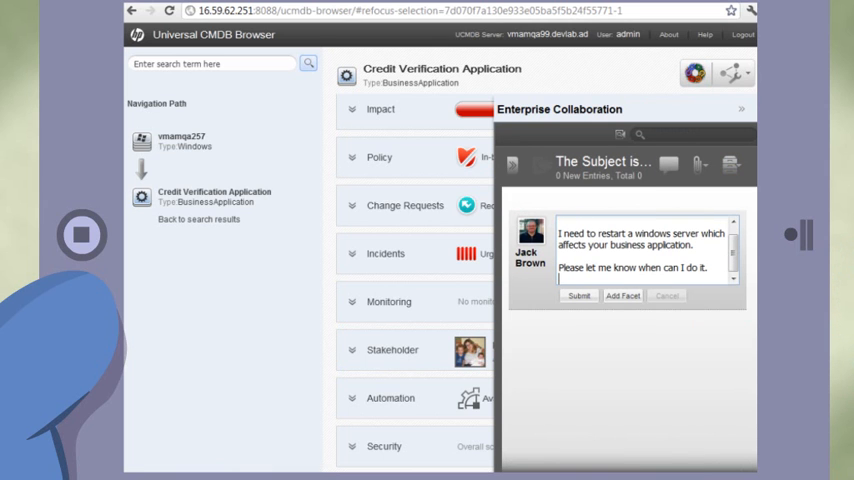
left_click(580, 296)
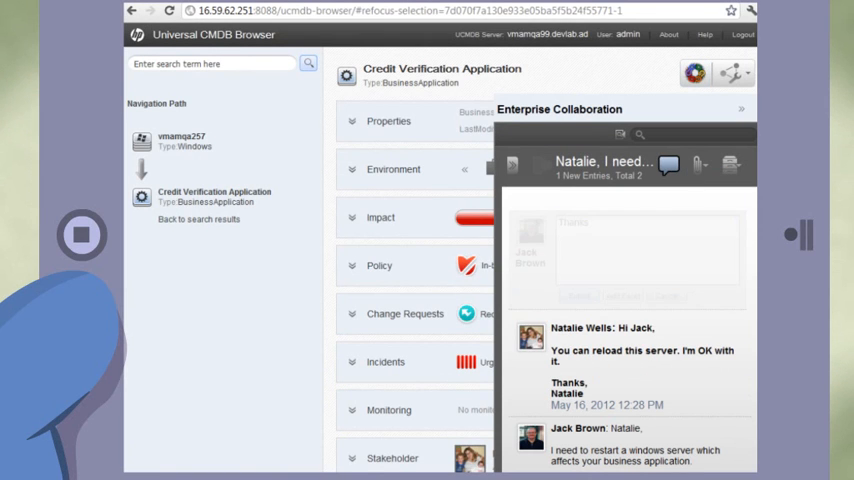
Return to vmamqa257 and list its available automation flows, including Restart Windows Server
left_click(180, 136)
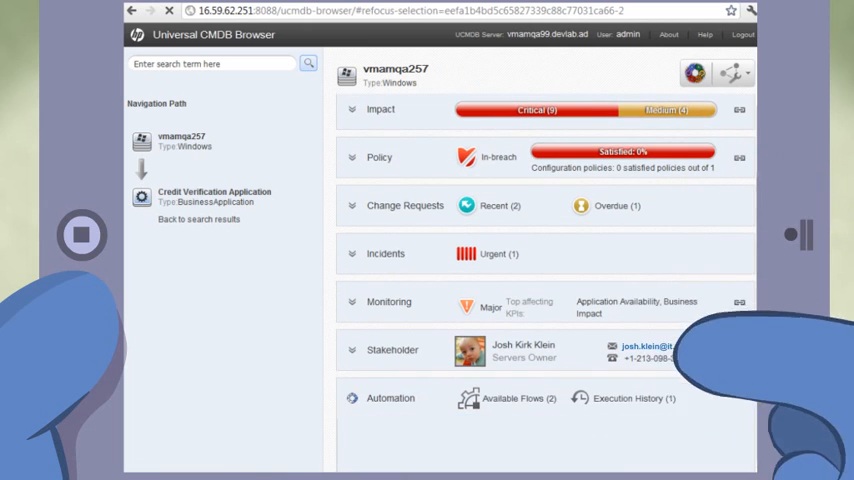
left_click(390, 398)
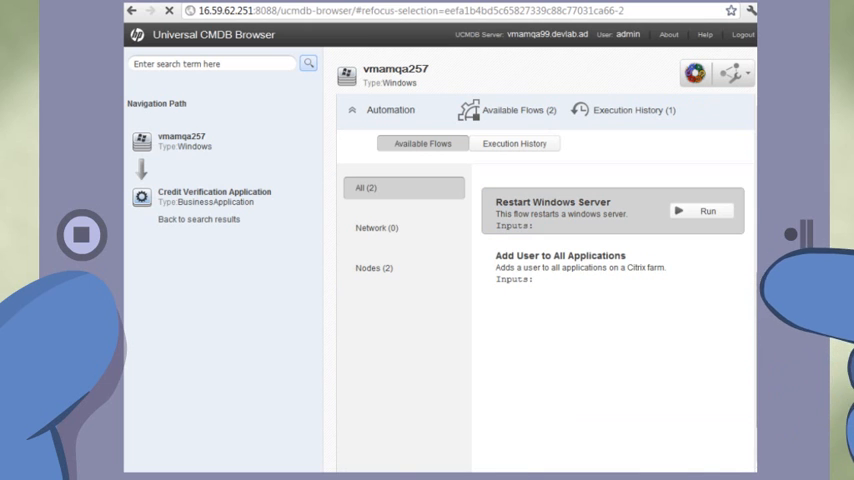